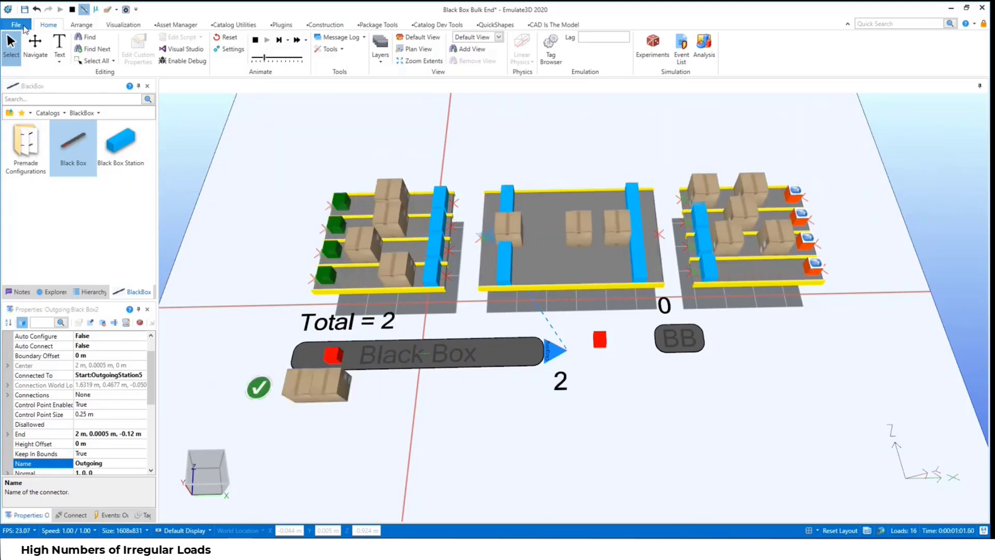
# Open the Bulk Flow Volumetric Irregular model, discarding unsaved changes to Black Box Bulk End.
pyautogui.click(15, 24)
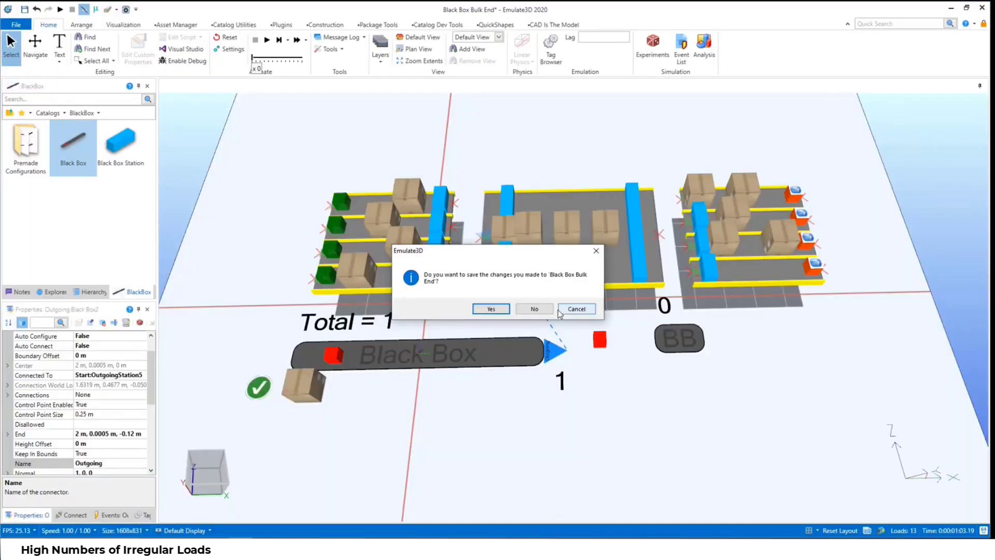
pyautogui.click(534, 308)
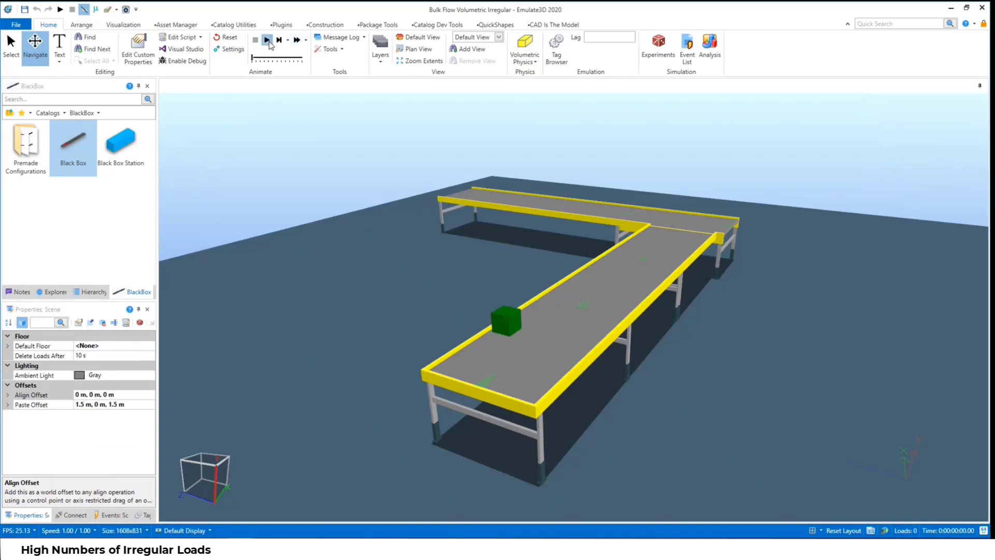
# Start the emulation so irregular boxes pour along the L-shaped conveyor.
pyautogui.click(266, 39)
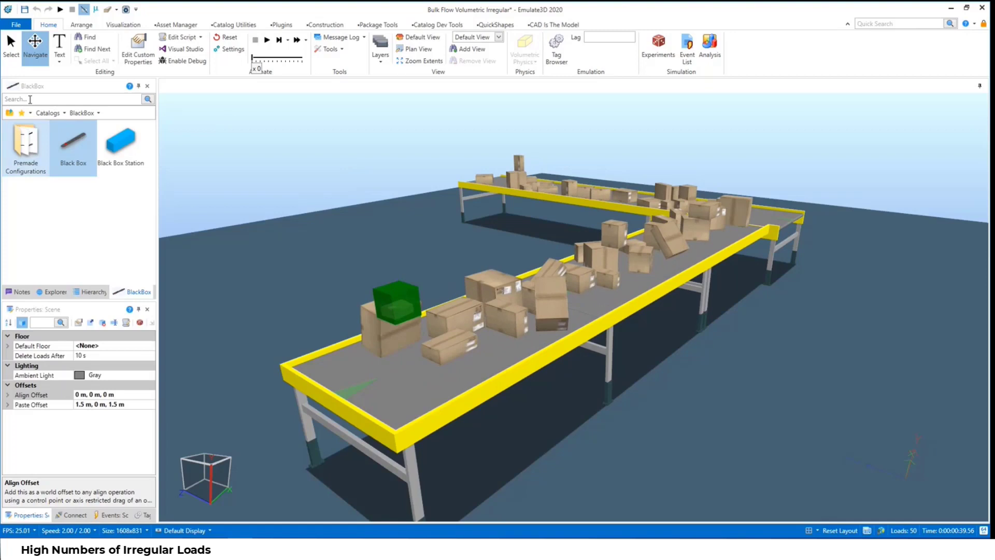
# Select LoadCreator1 and open its OnLoadCreatedLogic script that randomises load size and position.
pyautogui.click(397, 303)
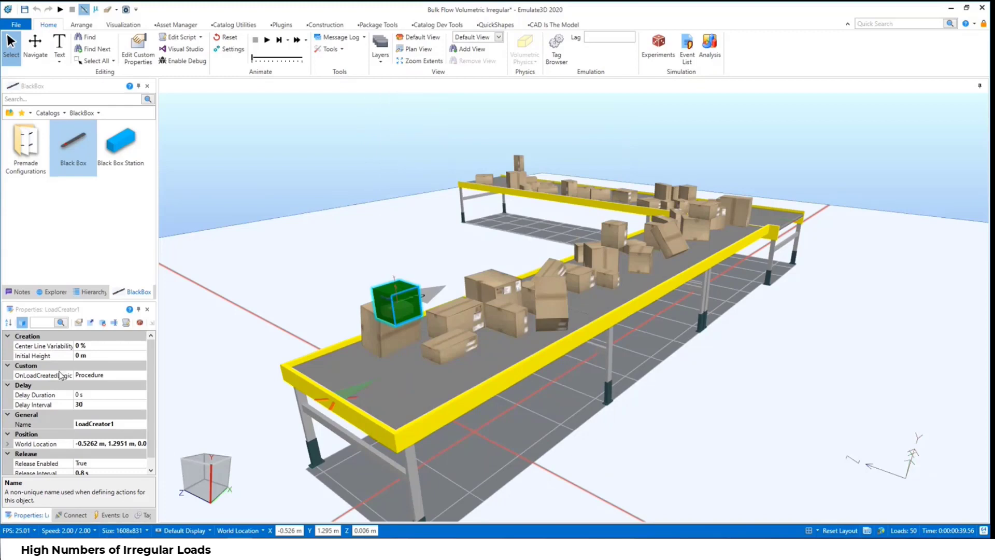
pyautogui.click(43, 374)
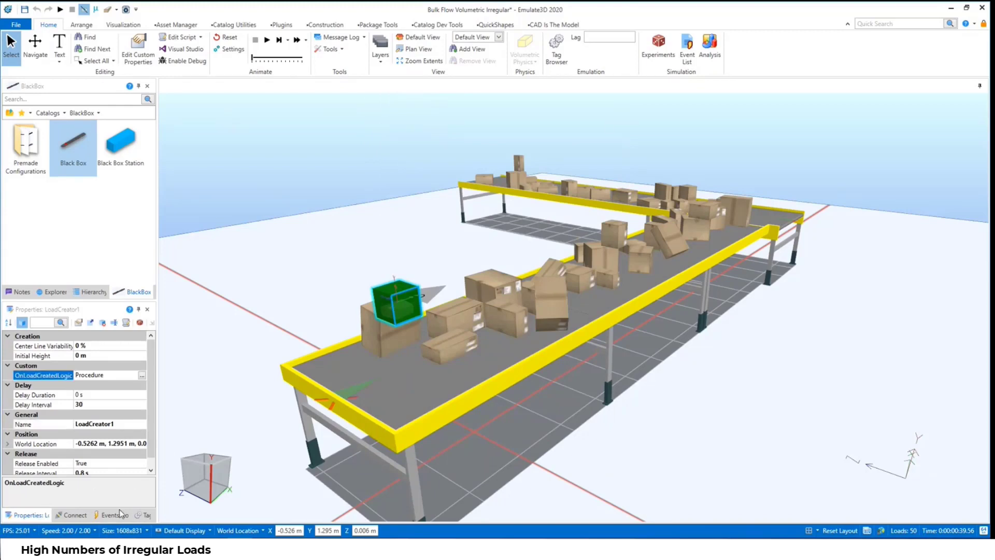
pyautogui.click(104, 515)
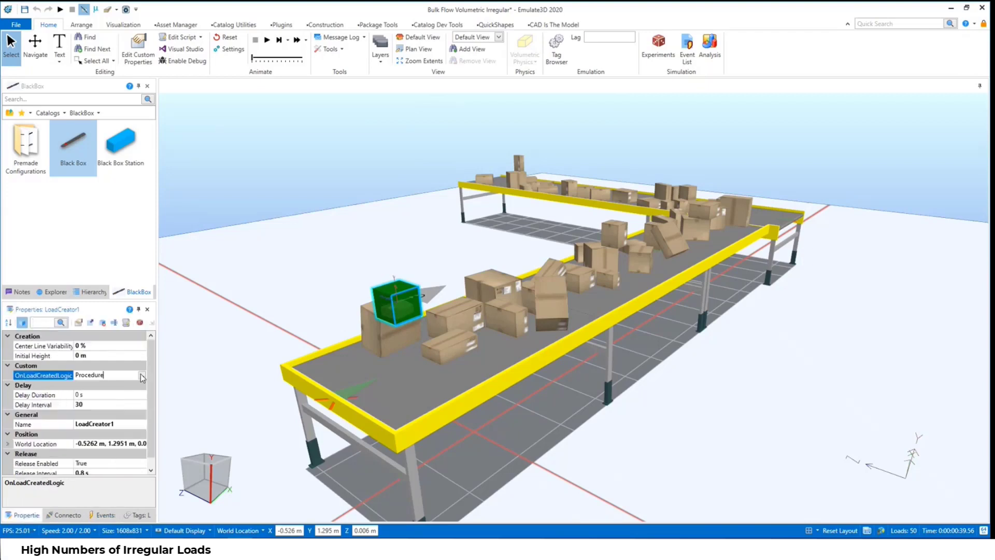
pyautogui.click(142, 378)
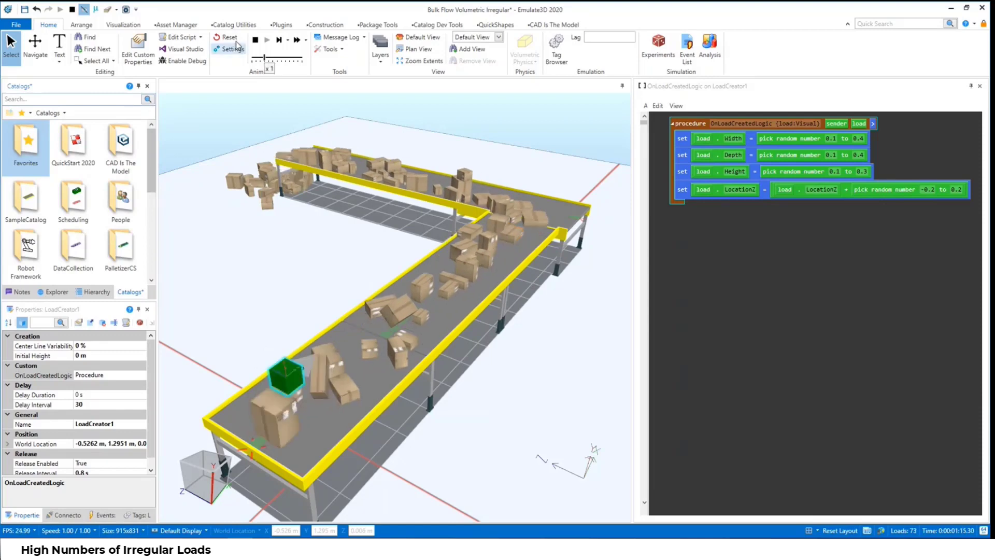
# Reset the simulation to clear all boxes and bring up the recent models list.
pyautogui.click(226, 36)
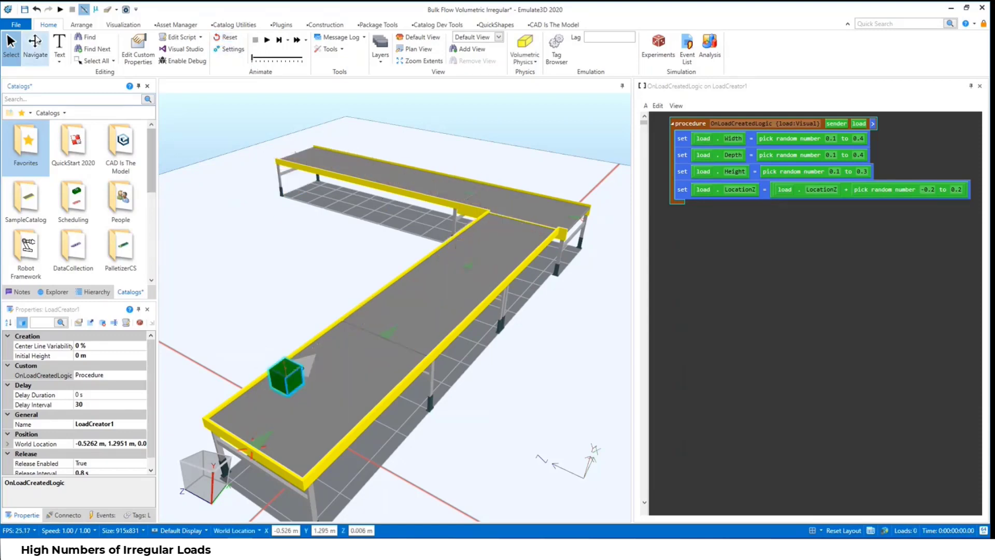
pyautogui.click(15, 25)
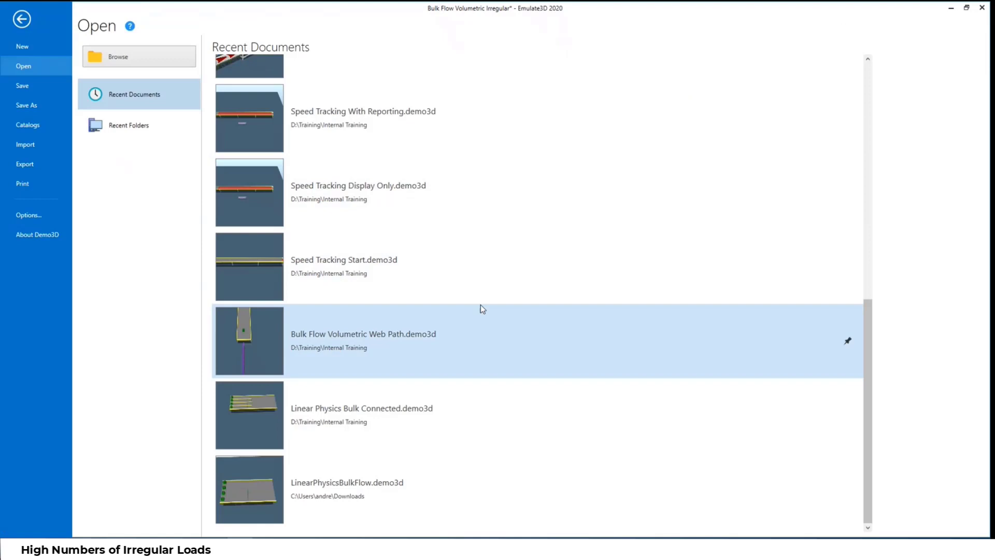
pyautogui.moveTo(494, 345)
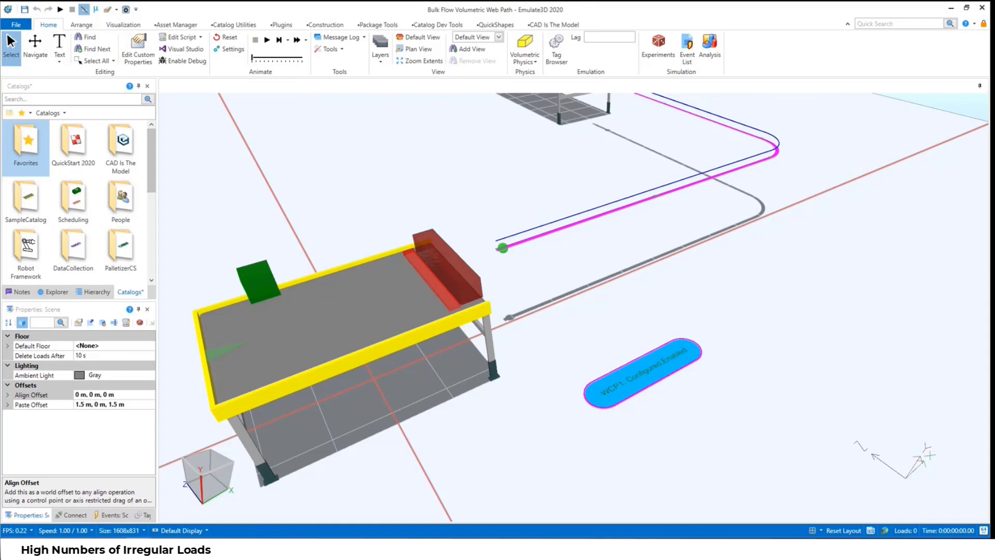
pyautogui.moveTo(361, 184)
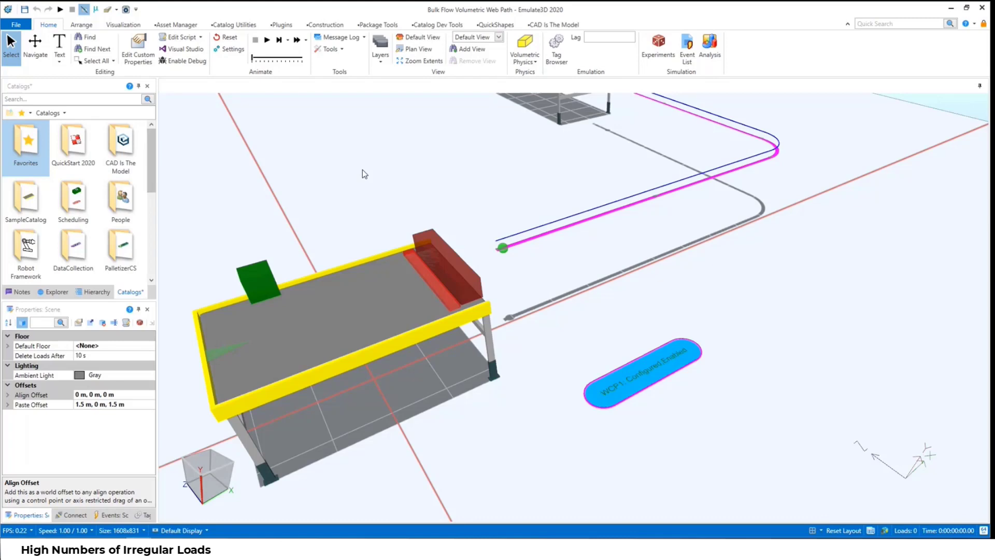
pyautogui.moveTo(300, 147)
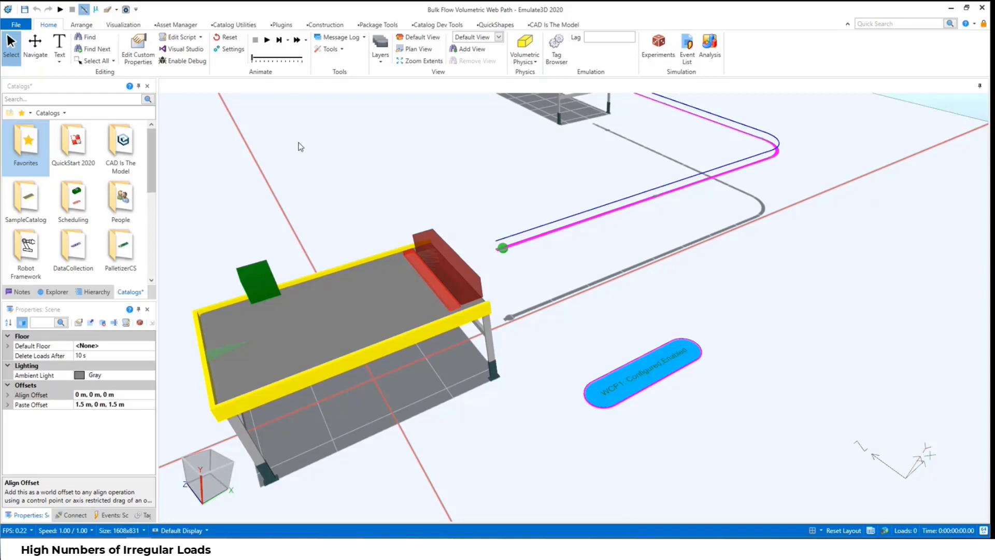
pyautogui.moveTo(301, 146); pyautogui.dragTo(388, 200)
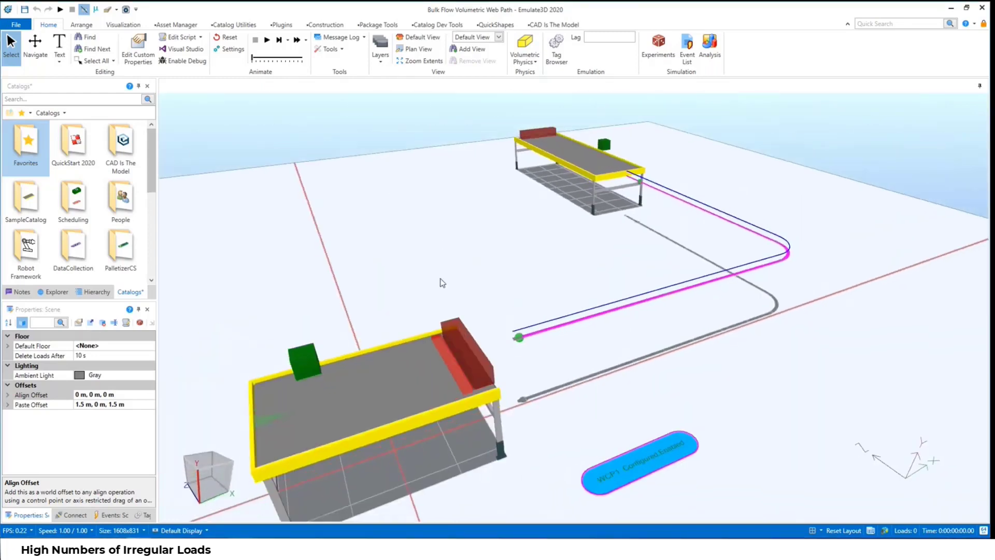
# Select Sensor1 and open its OnBlockedLogic script that adds load volume to VolumeDeleted.
pyautogui.click(454, 368)
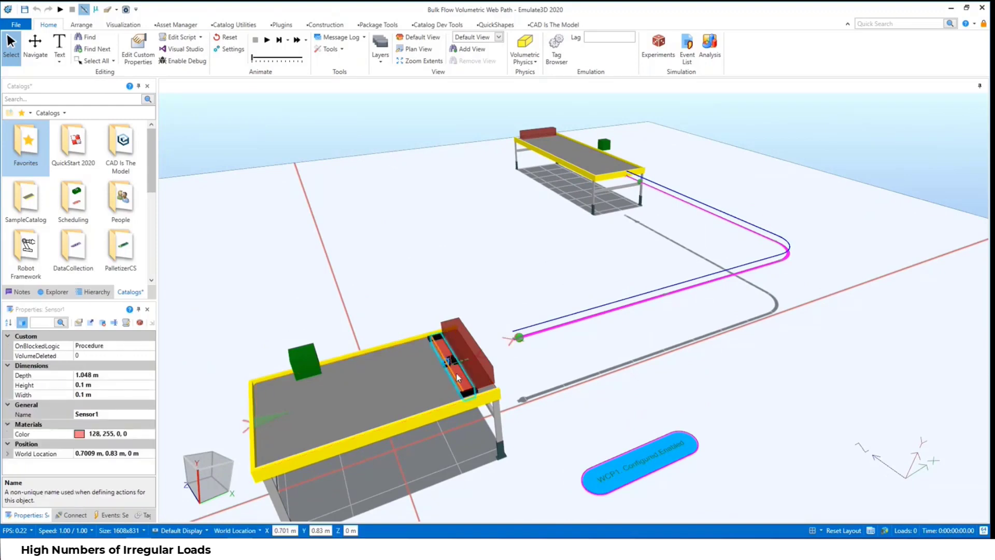
pyautogui.moveTo(25, 197)
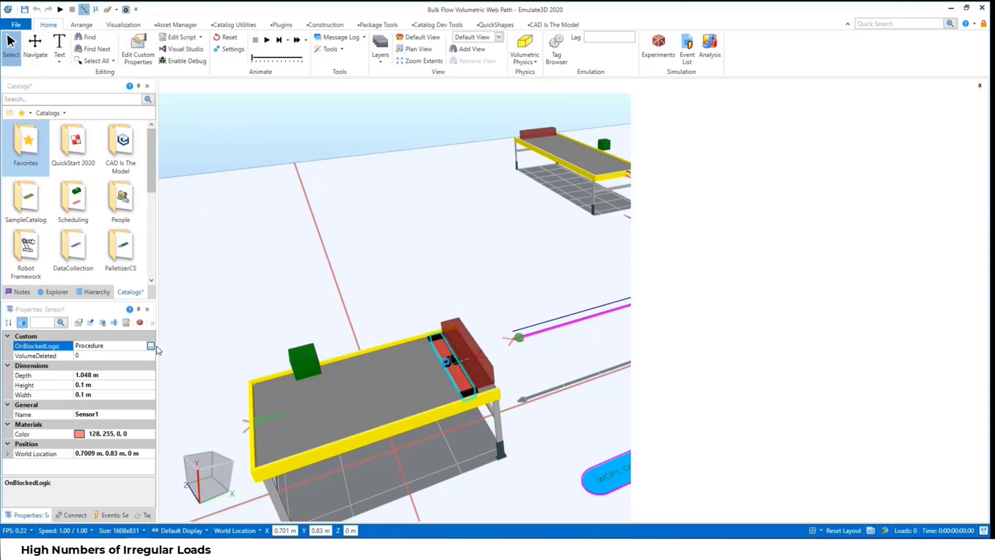
pyautogui.click(150, 345)
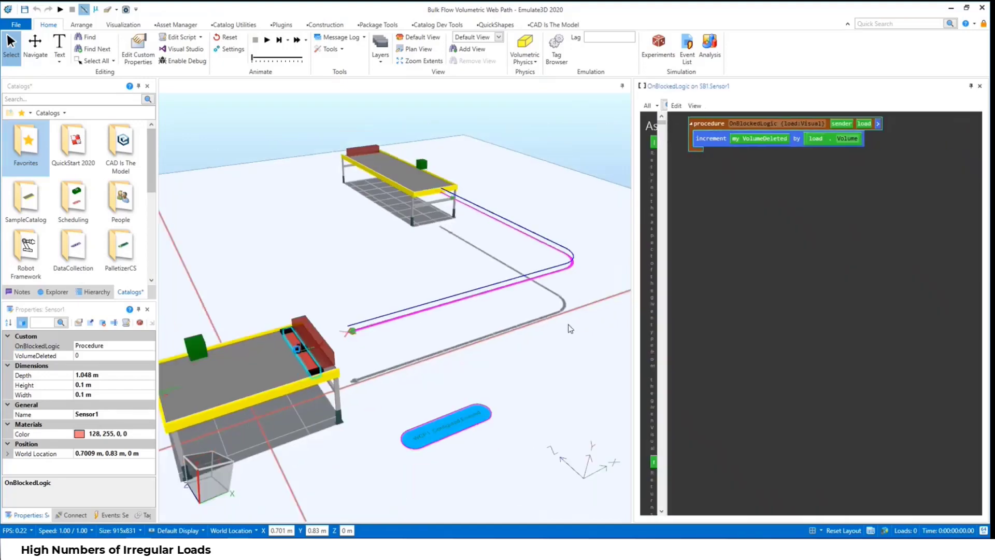
pyautogui.moveTo(832, 141)
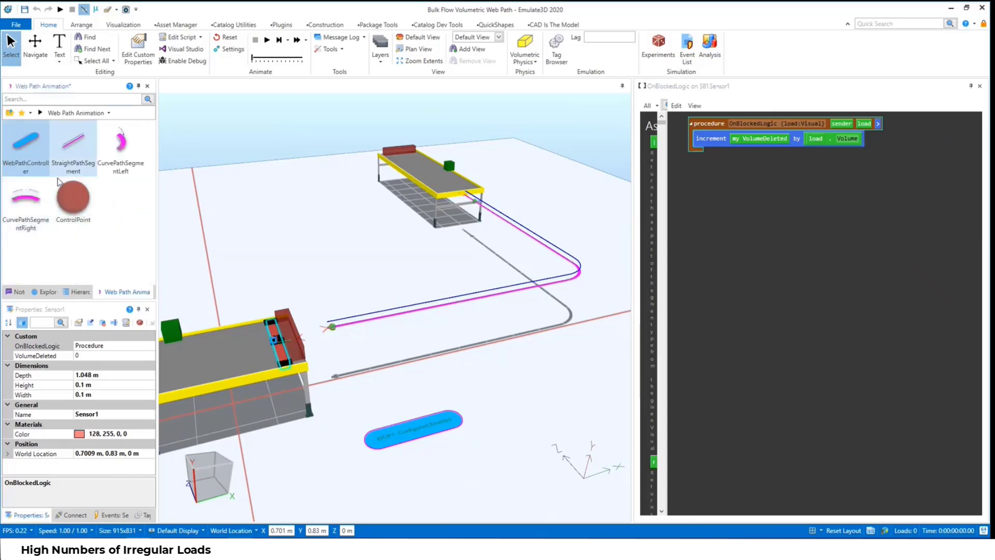
pyautogui.moveTo(340, 313)
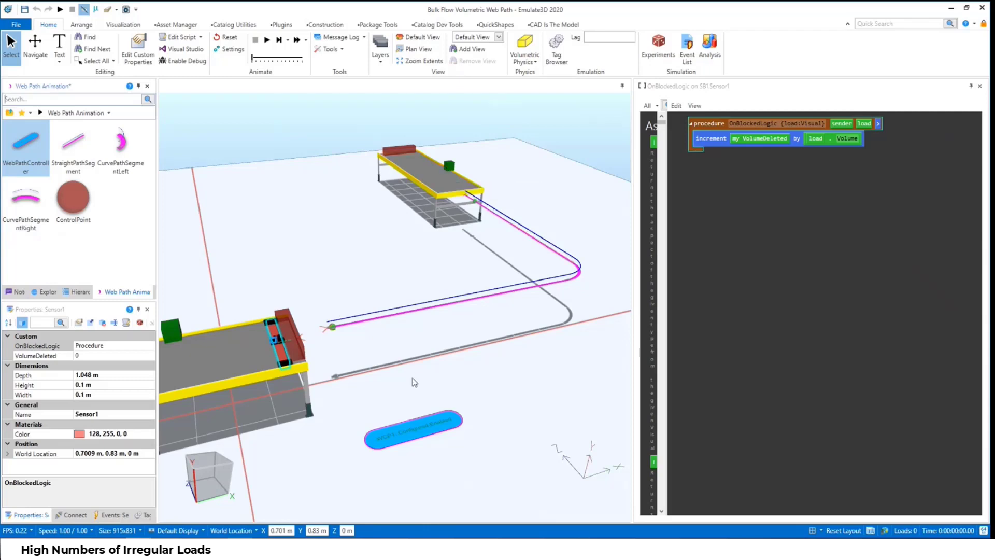
# Inspect WCP1's nodes and LoadCreator2's release settings, then start the simulation.
pyautogui.click(413, 424)
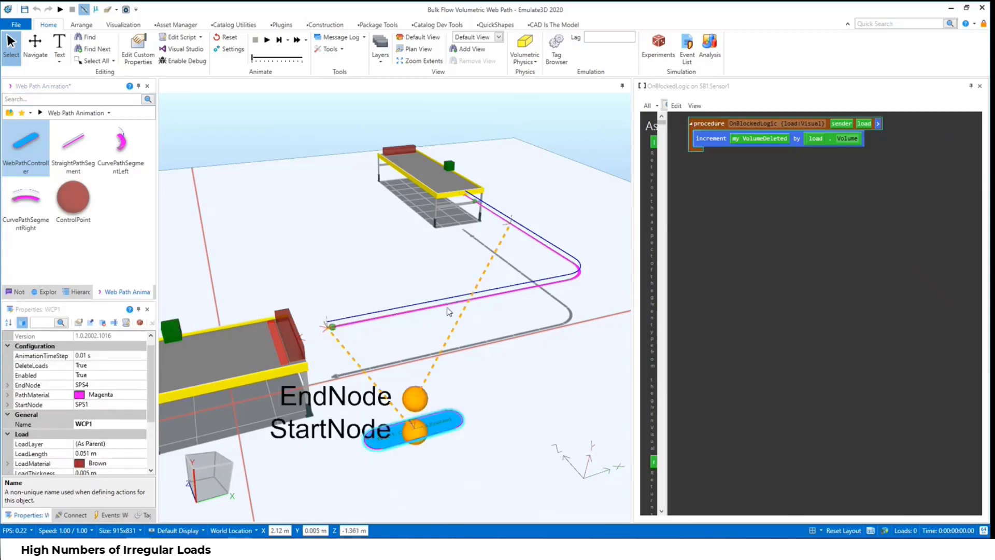
pyautogui.moveTo(480, 207)
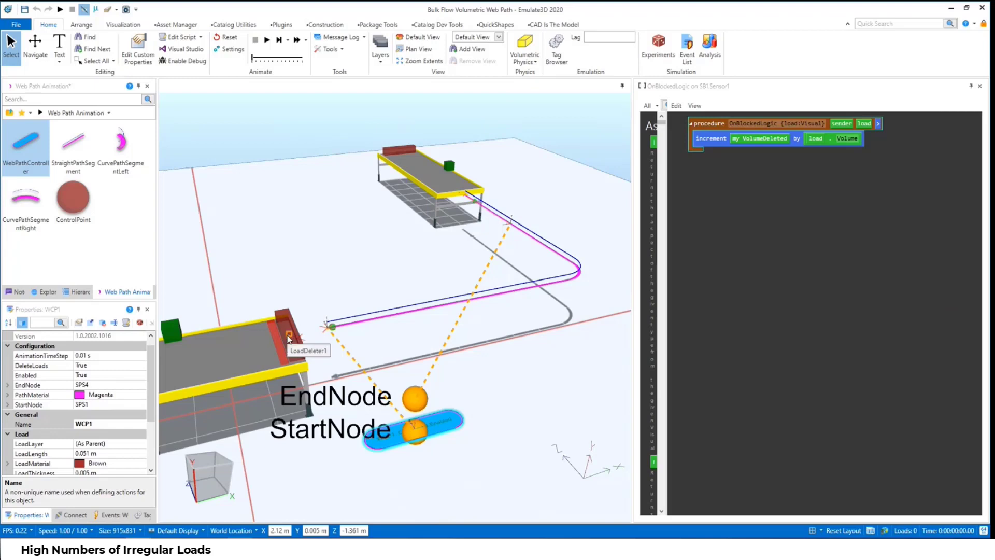
pyautogui.moveTo(393, 297)
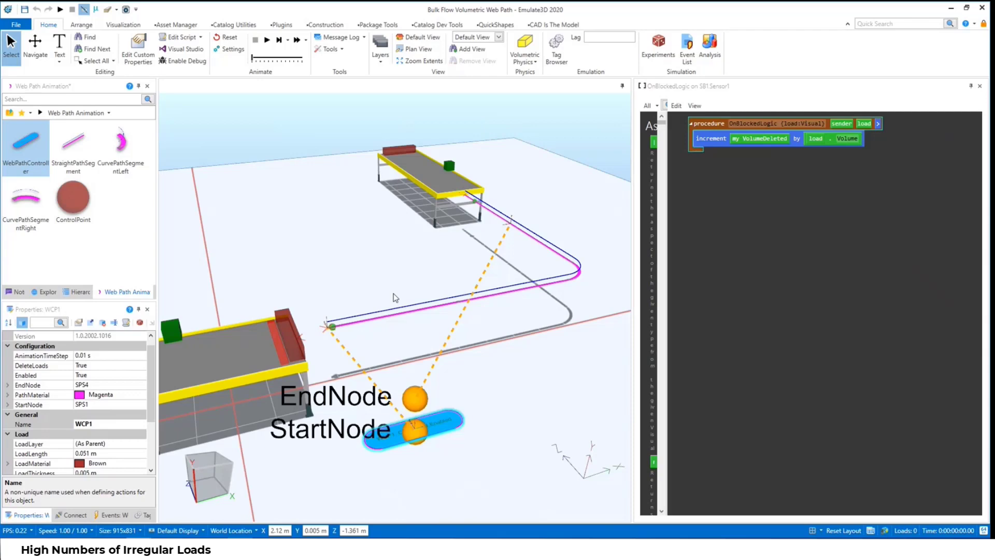
pyautogui.moveTo(498, 218)
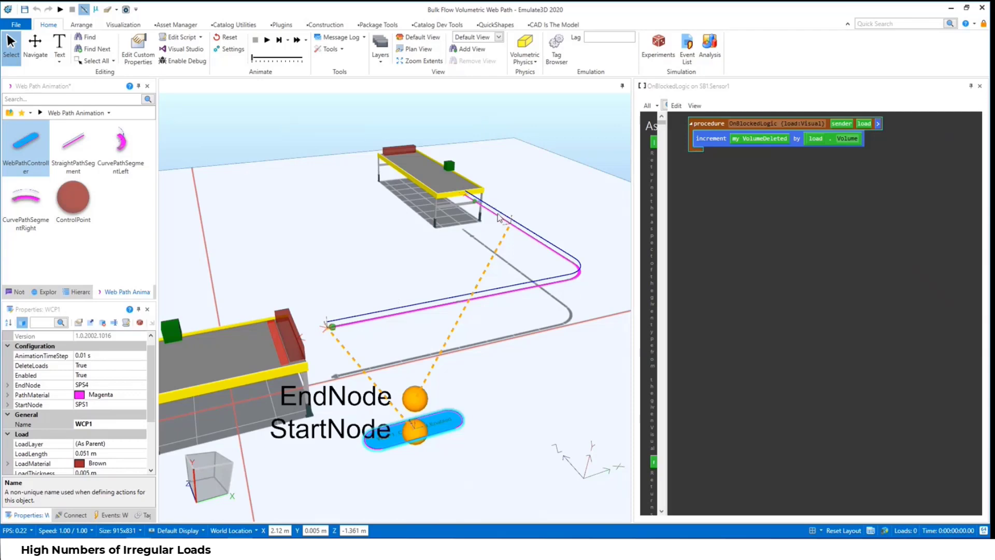
pyautogui.moveTo(507, 202)
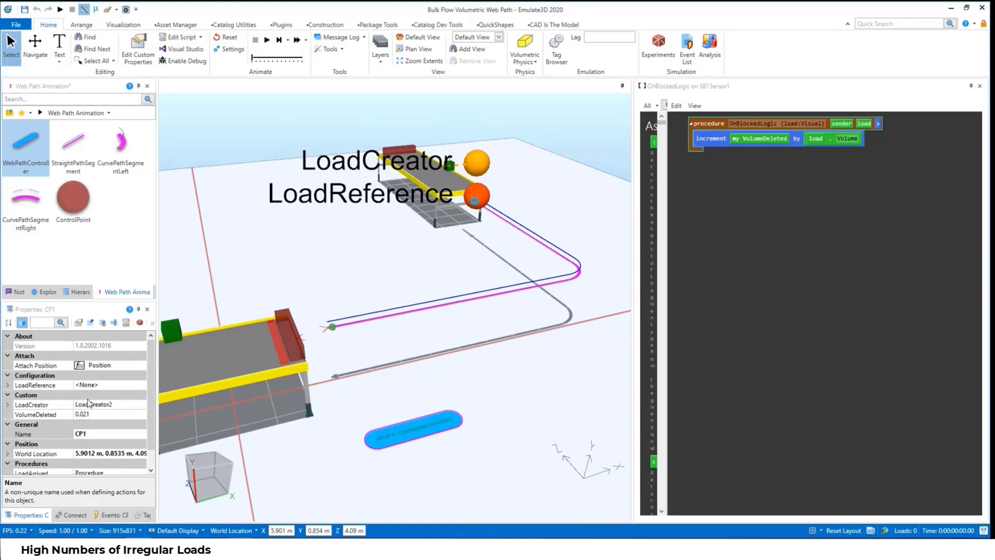
pyautogui.moveTo(461, 177)
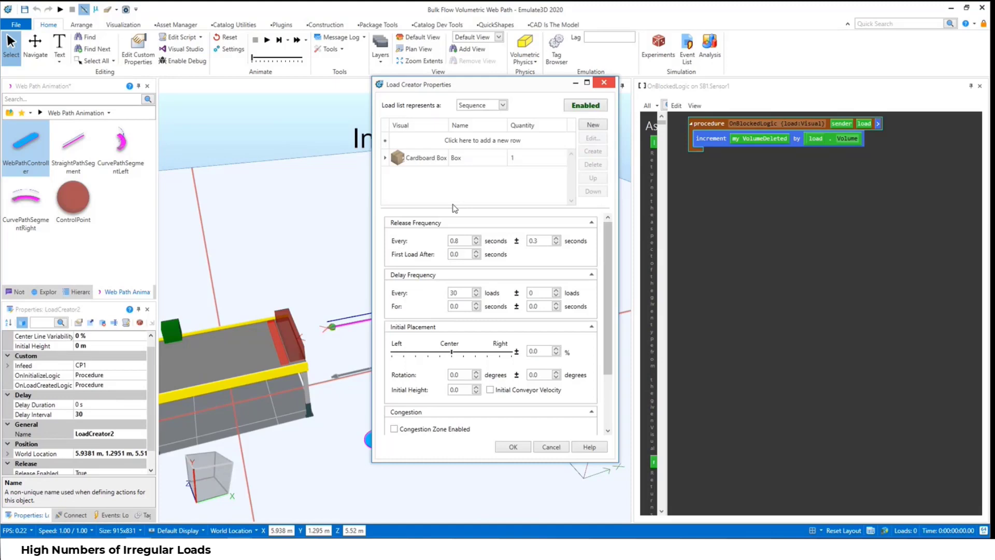
pyautogui.click(512, 447)
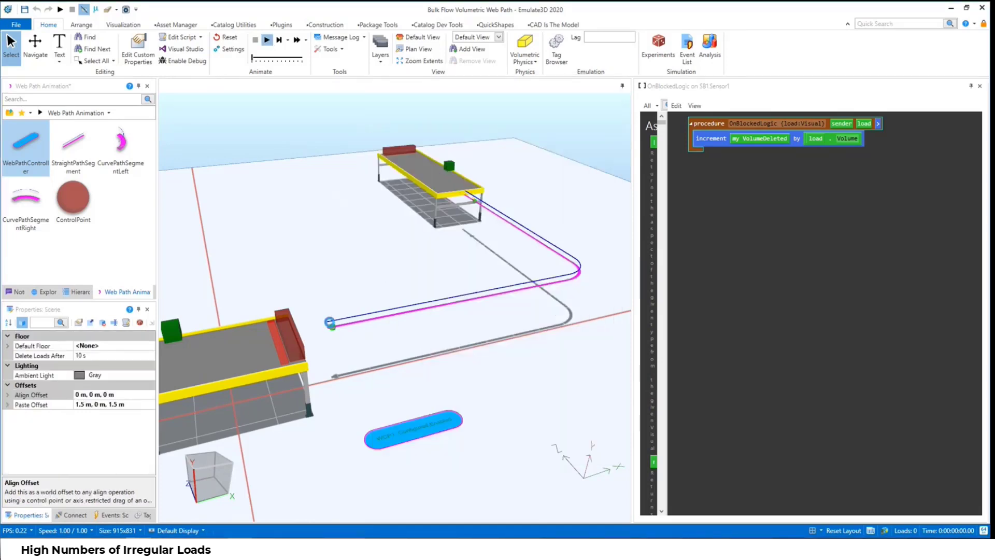
pyautogui.click(266, 39)
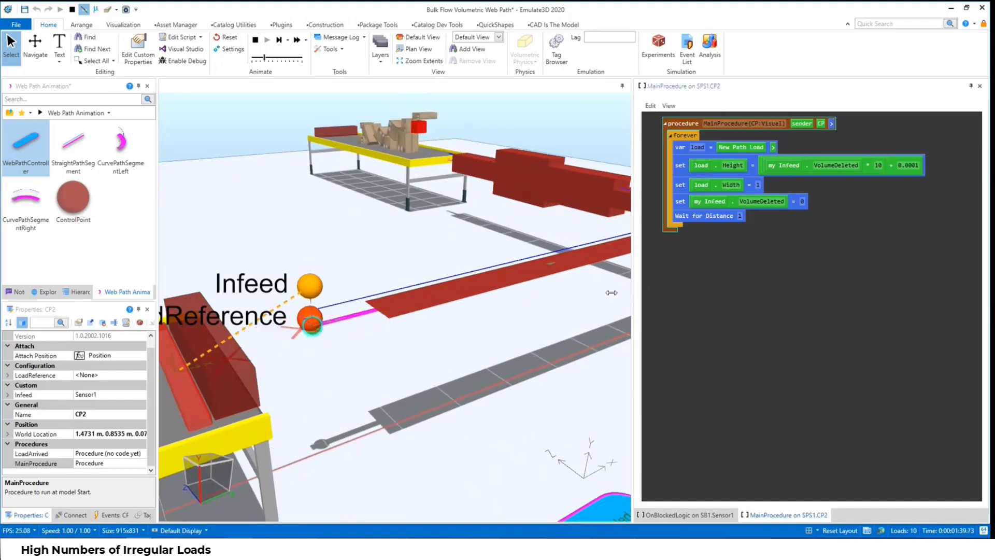
pyautogui.moveTo(742, 147)
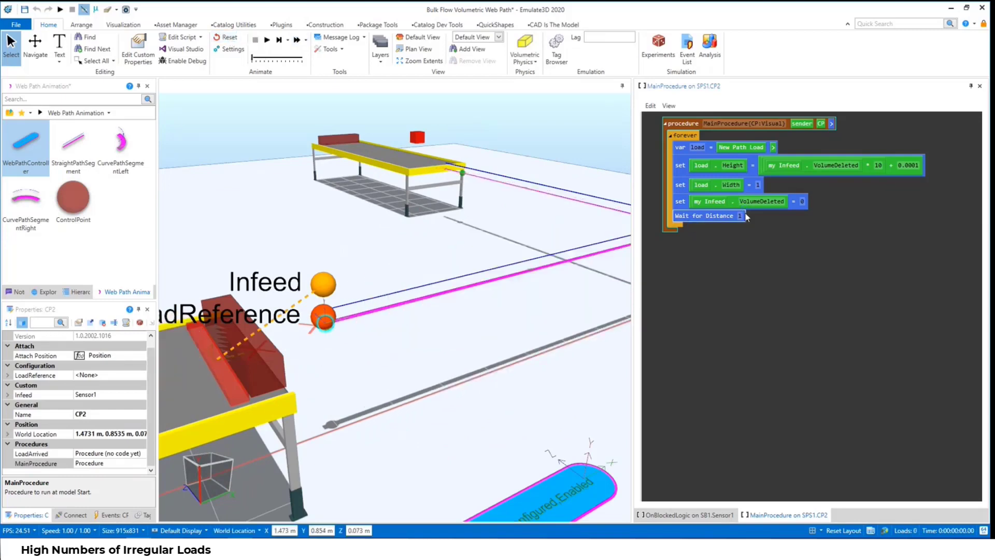
# Set path block Width and Wait for Distance to 0.5 in CP2's MainProcedure, then rerun.
pyautogui.click(738, 215)
pyautogui.write('0.5')
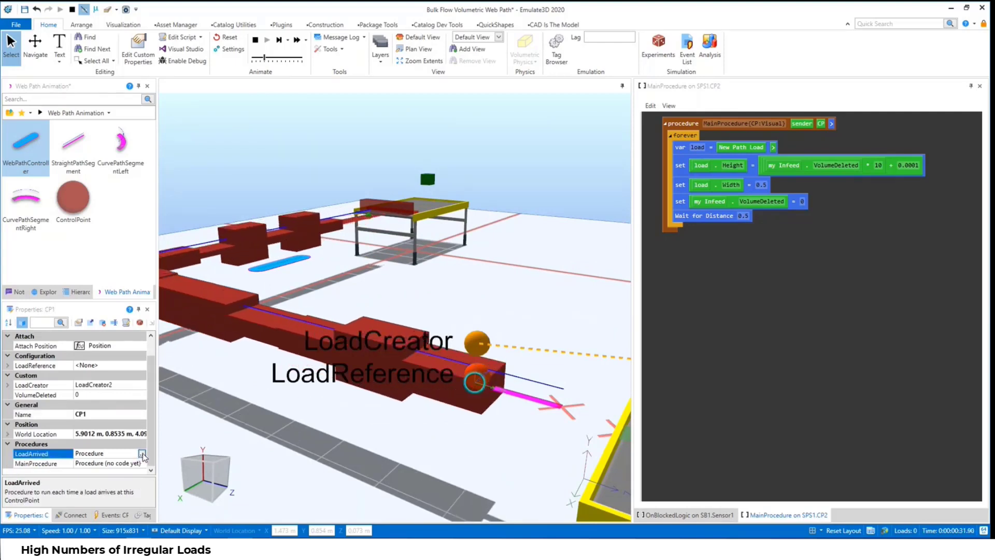
# Open CP1's LoadArrived procedure, which deletes arriving blocks and re-enables release.
pyautogui.click(143, 454)
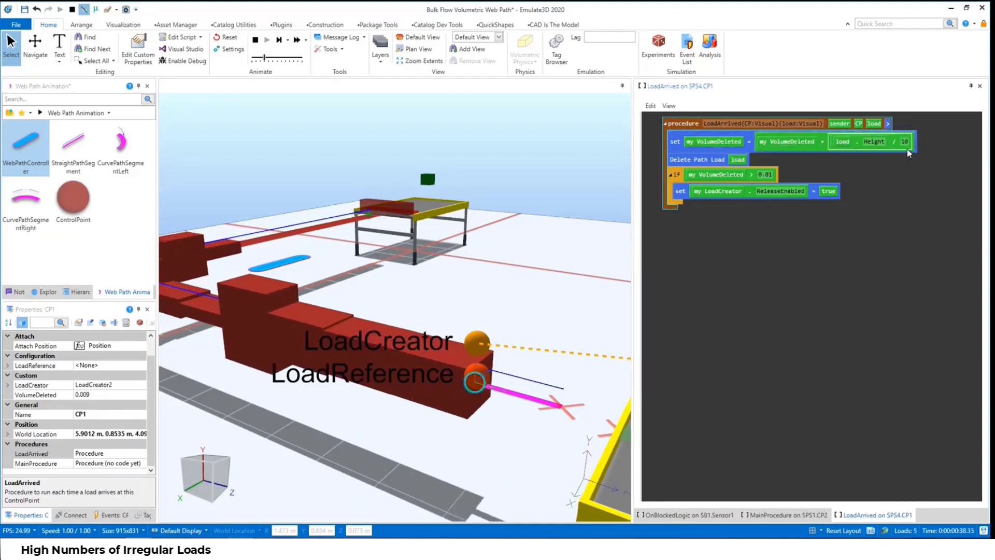
pyautogui.moveTo(768, 174)
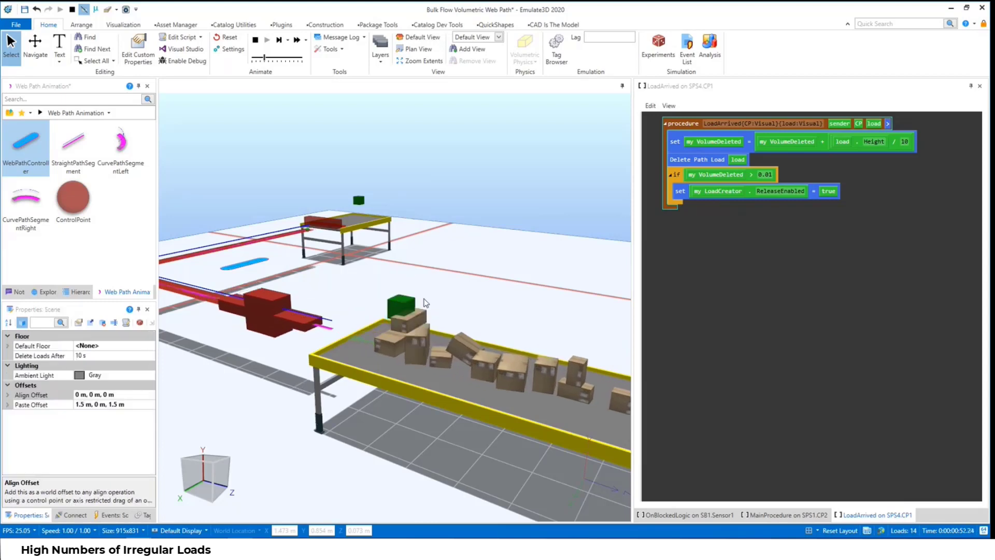
pyautogui.click(399, 302)
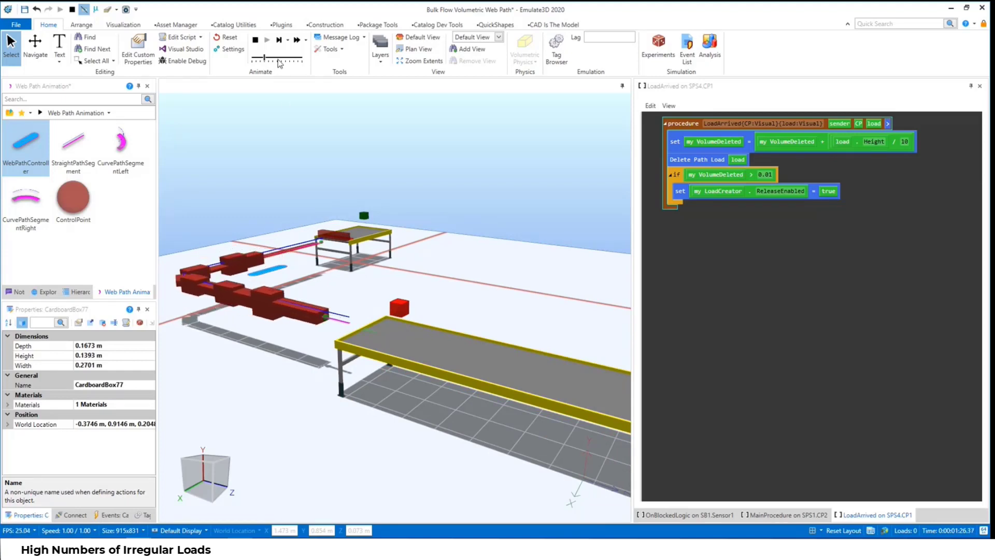
# Raise the simulation speed to 10x so red blocks stream between both conveyors.
pyautogui.click(266, 40)
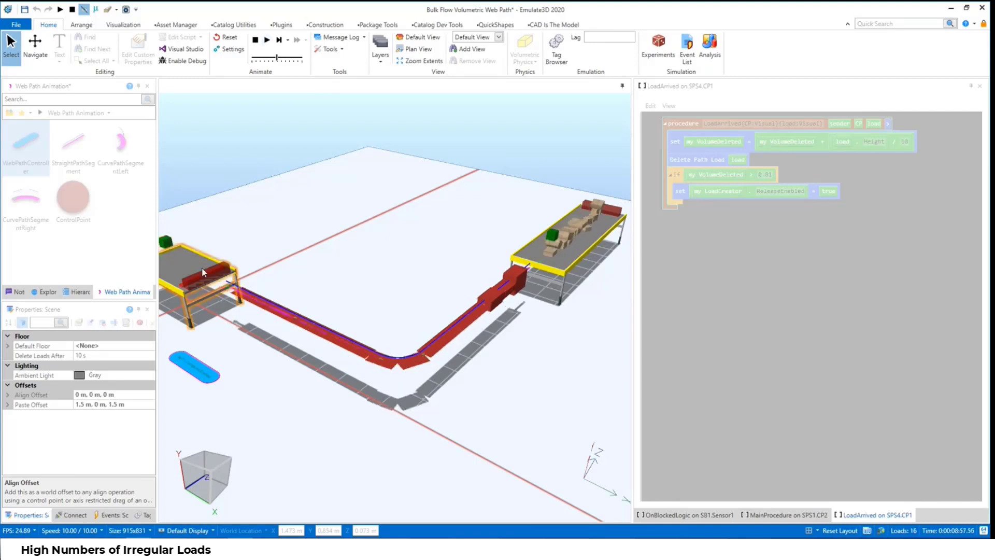
# Set the speed back to 1x and select a red path block (0.5 x 0.3 x 0.3477 m).
pyautogui.click(266, 39)
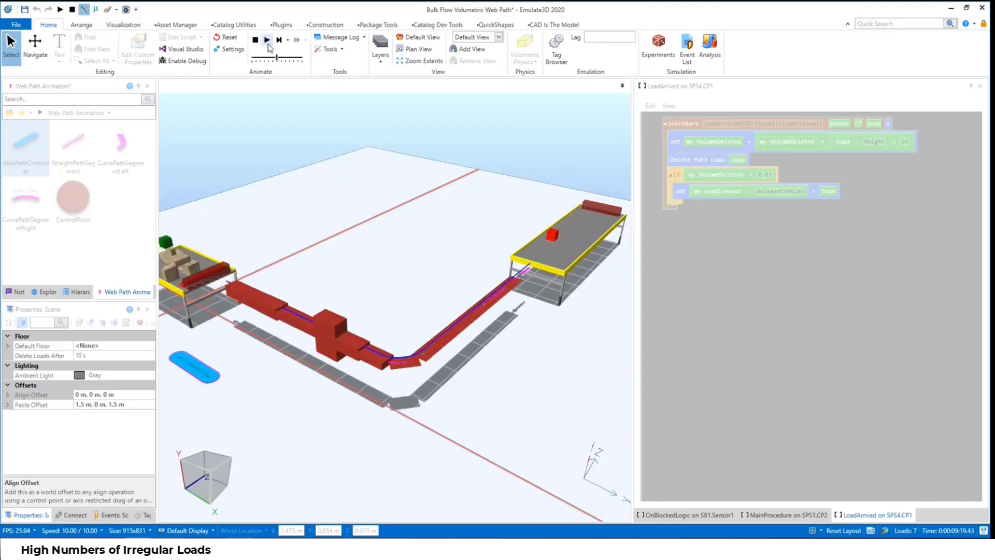
pyautogui.click(268, 40)
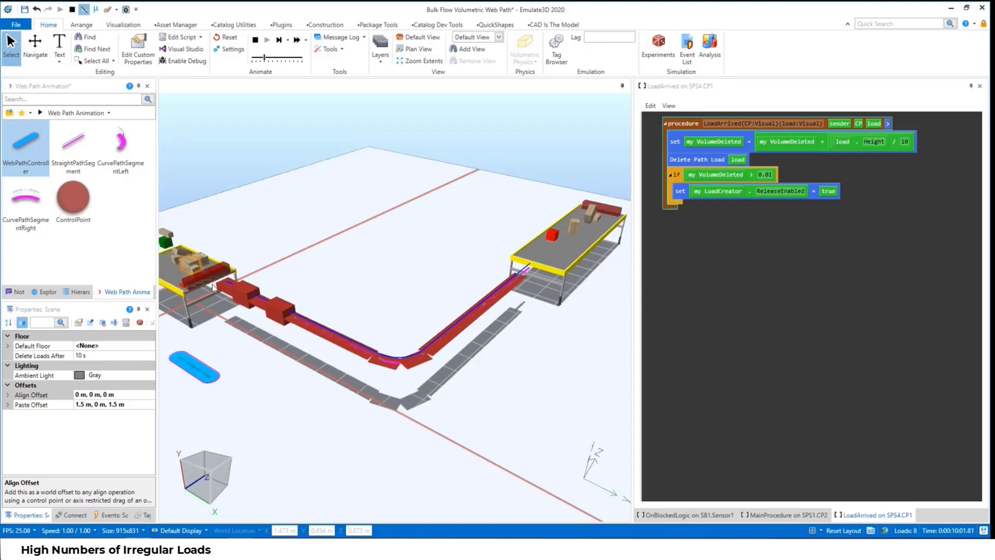
pyautogui.click(266, 308)
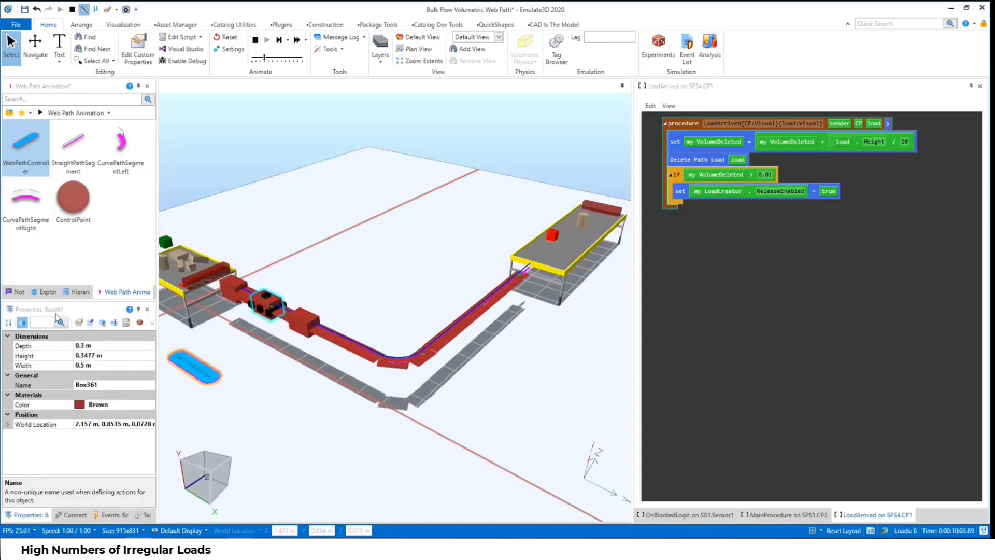